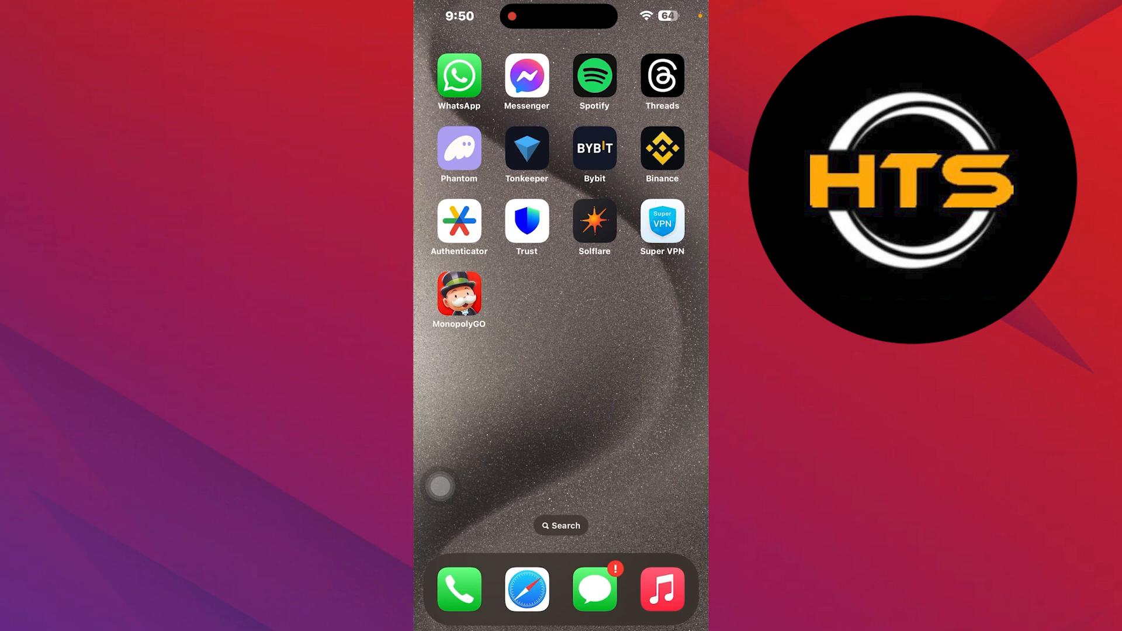
# Launch WhatsApp and preview the Calculus notes PDF from its chat
pyautogui.click(459, 75)
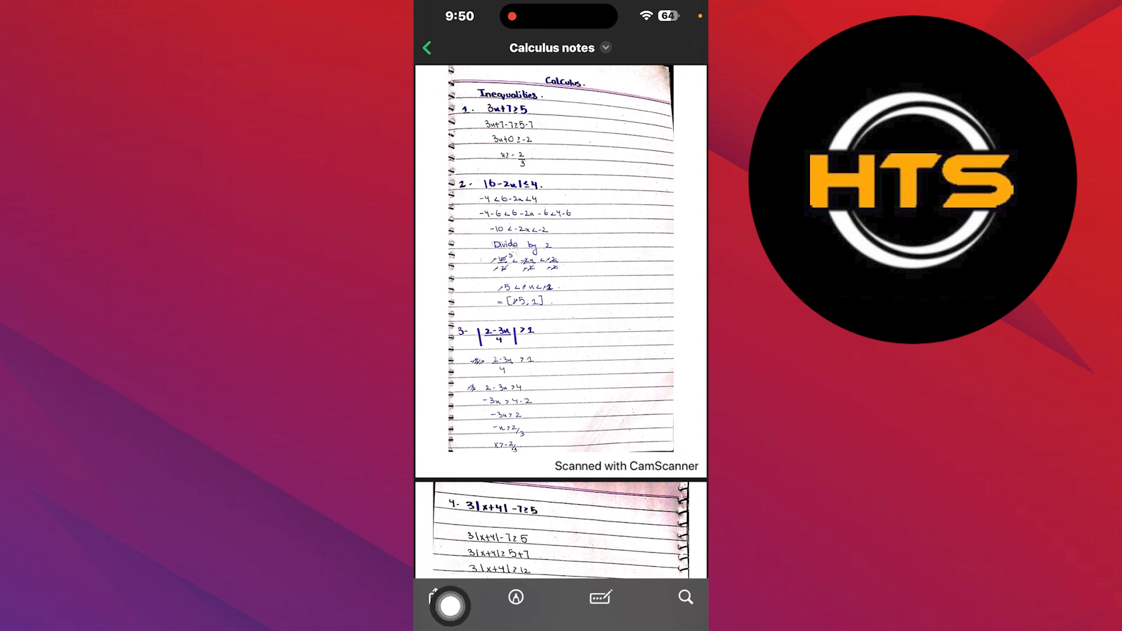
# Share the Calculus notes PDF via Save to Files and return to the home screen
pyautogui.click(449, 597)
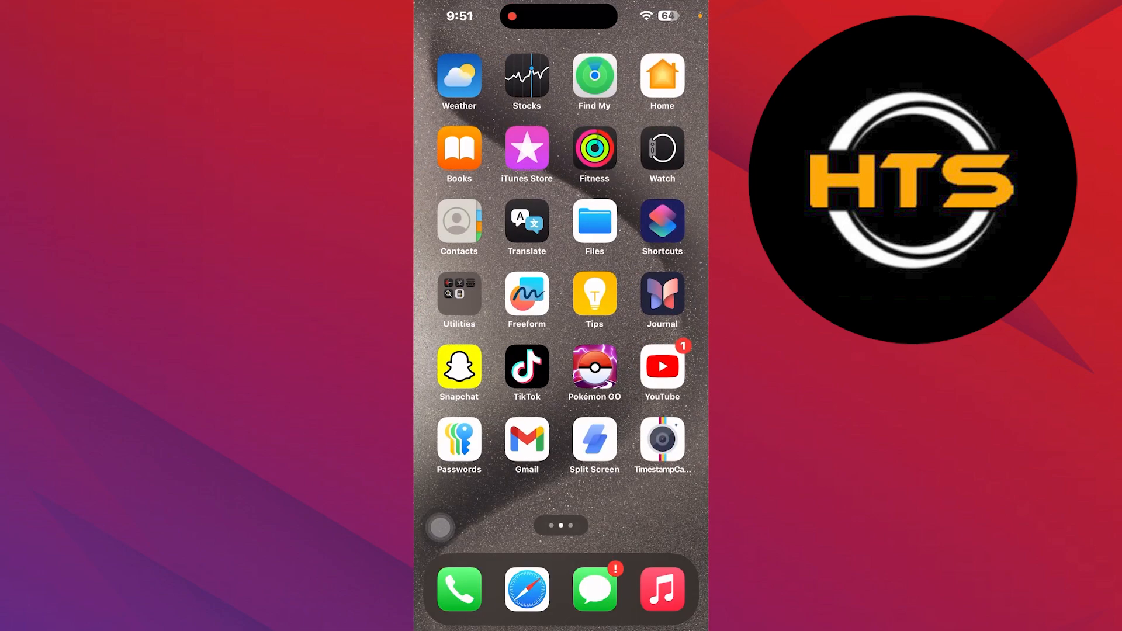
# Search Files for 'Doc' and view the Calculus notes PDF, page 1 of 19
pyautogui.write('Doc')
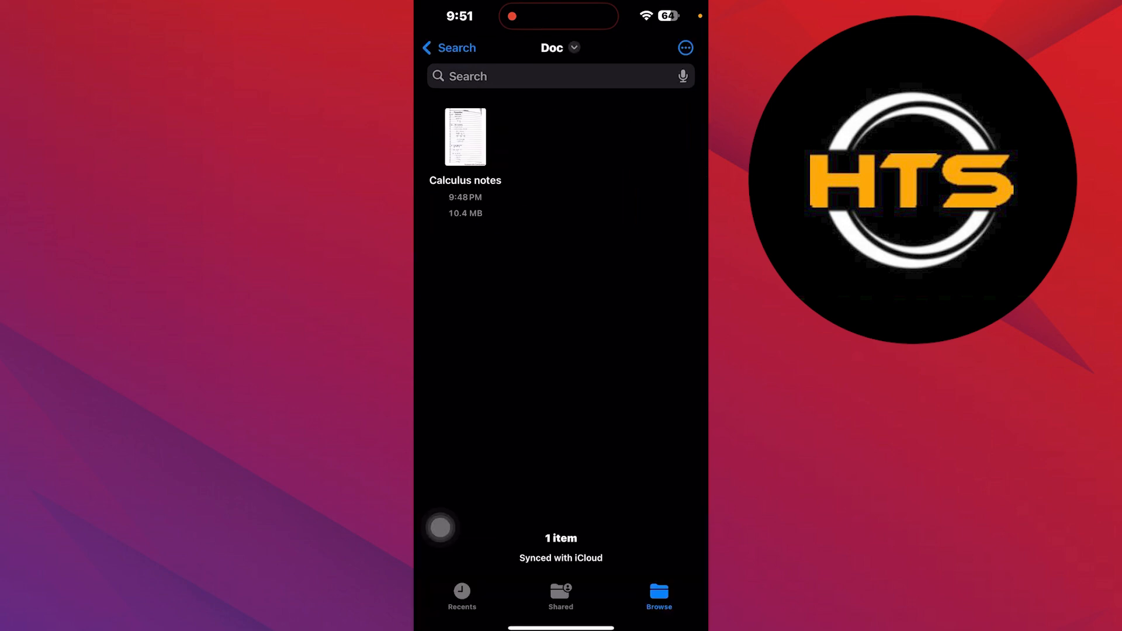
pyautogui.click(466, 137)
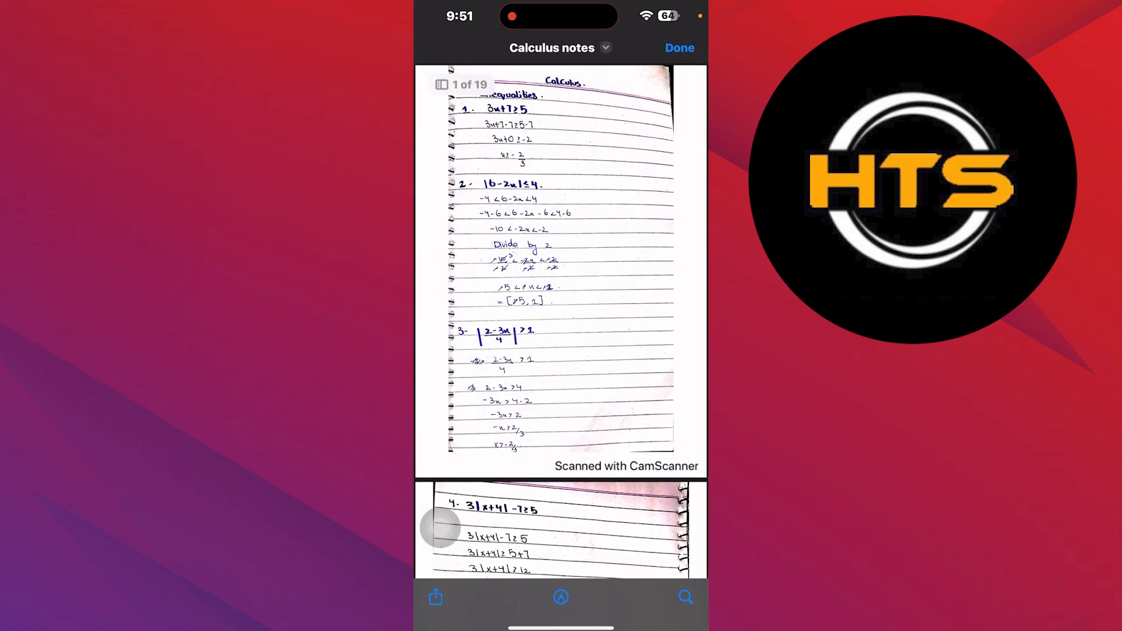